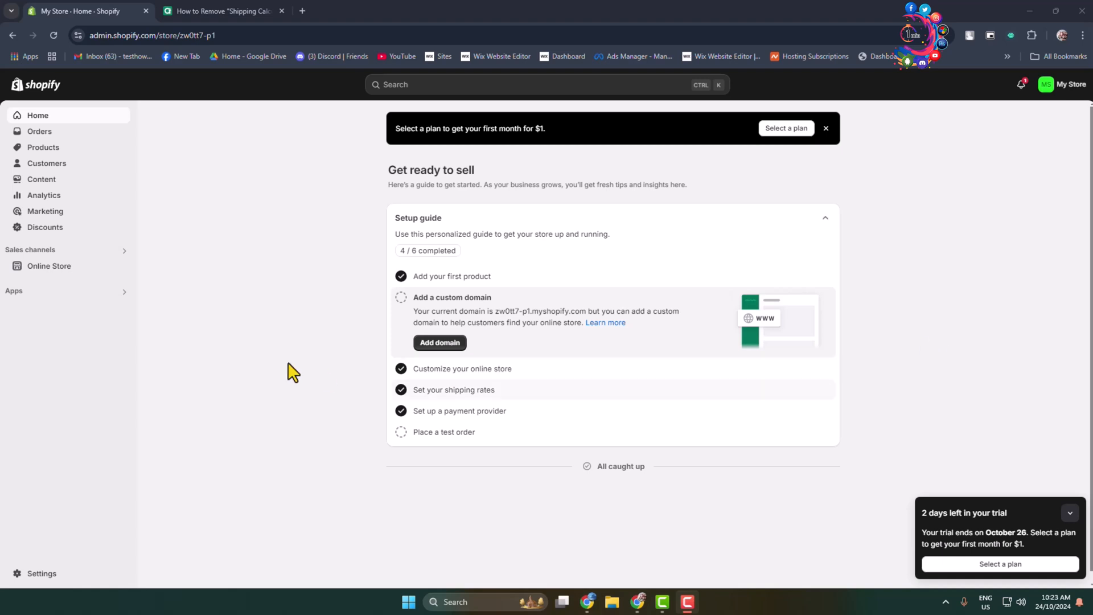
pyautogui.moveTo(203, 282)
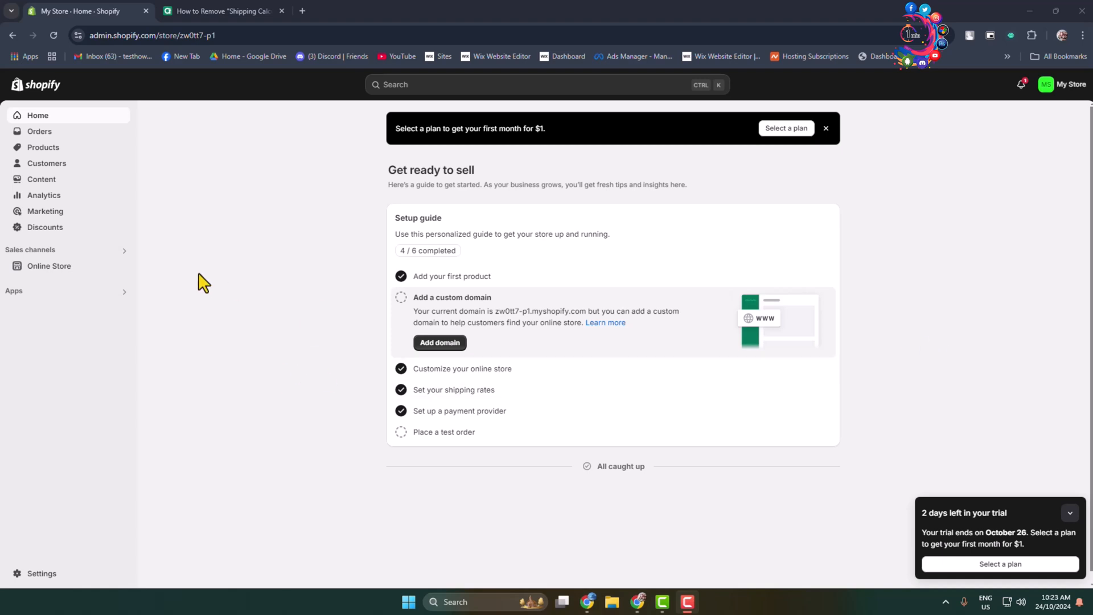
pyautogui.moveTo(201, 278)
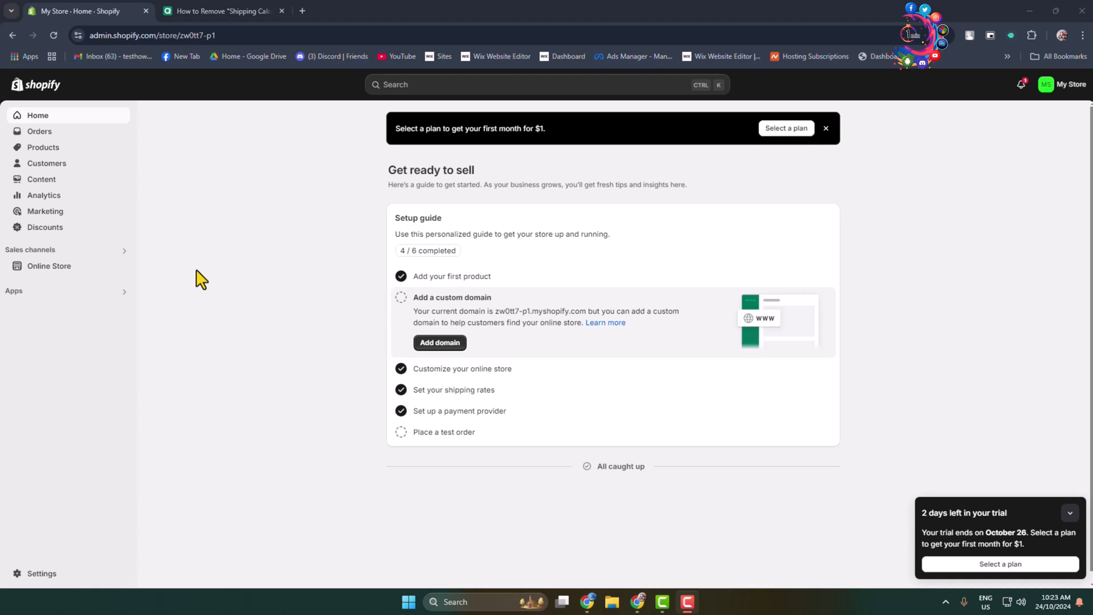
pyautogui.moveTo(14, 290)
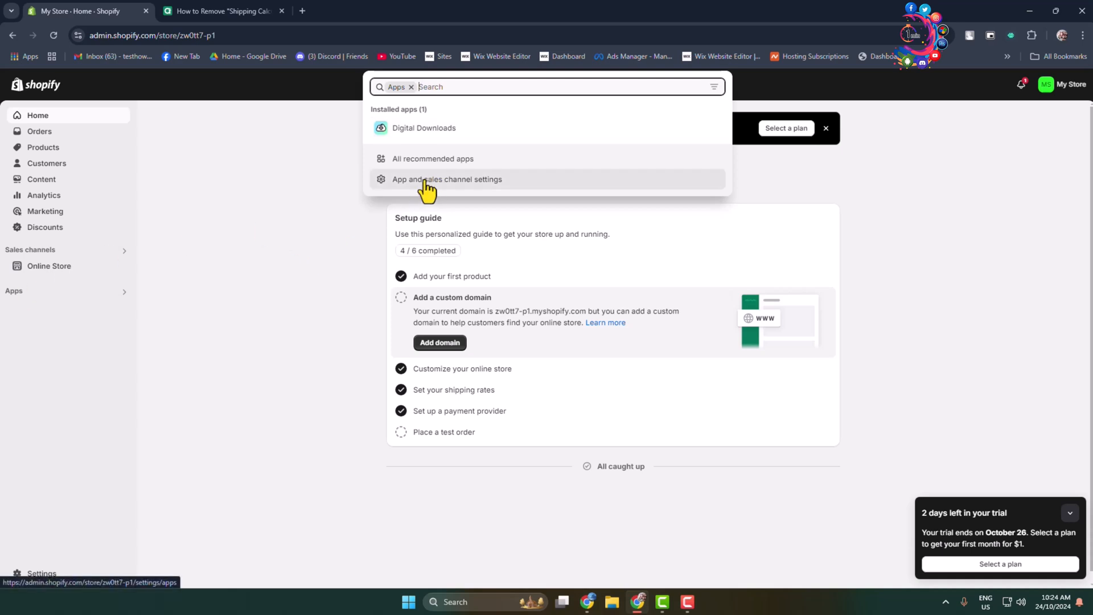
pyautogui.moveTo(452, 166)
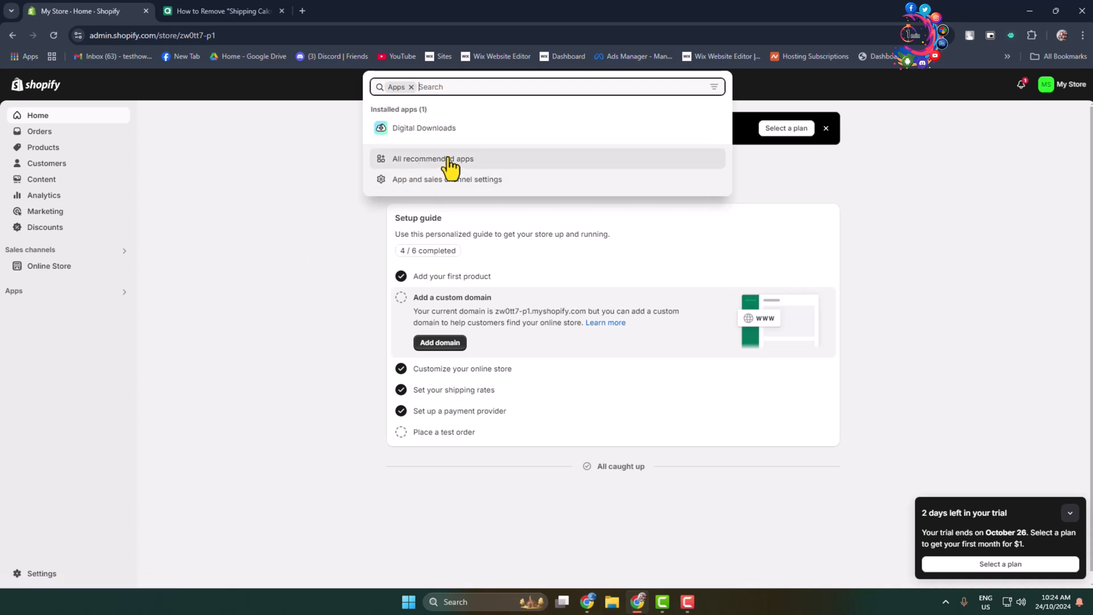
# Open the full catalogue of recommended apps in the Shopify App Store
pyautogui.click(433, 158)
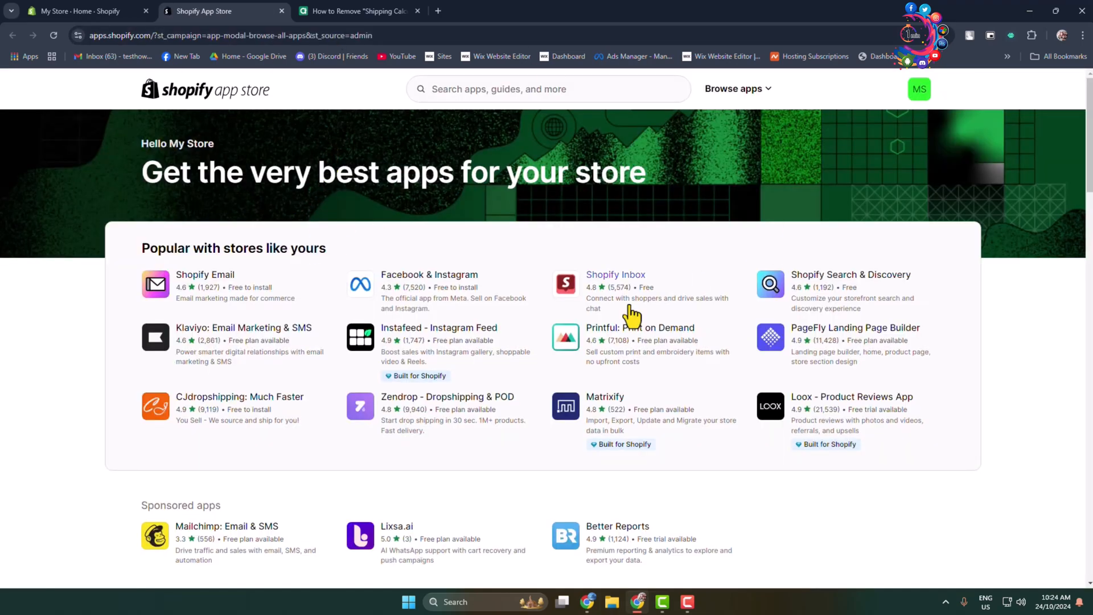
# Search the App Store for 'pagefly' and open the PageFly Landing Page Builder listing
pyautogui.click(548, 88)
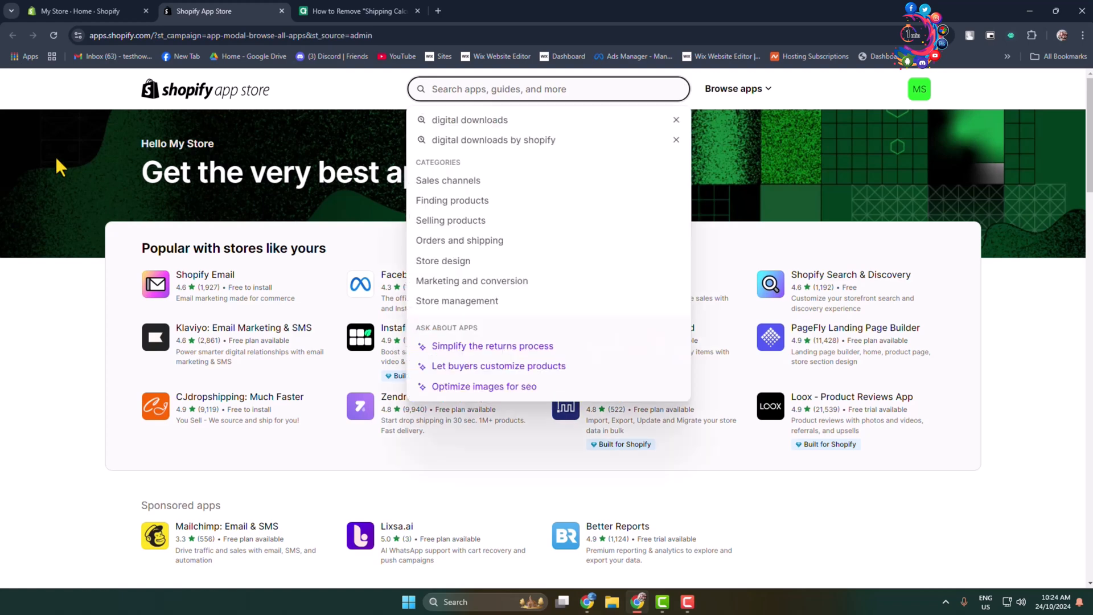
pyautogui.write('appfly')
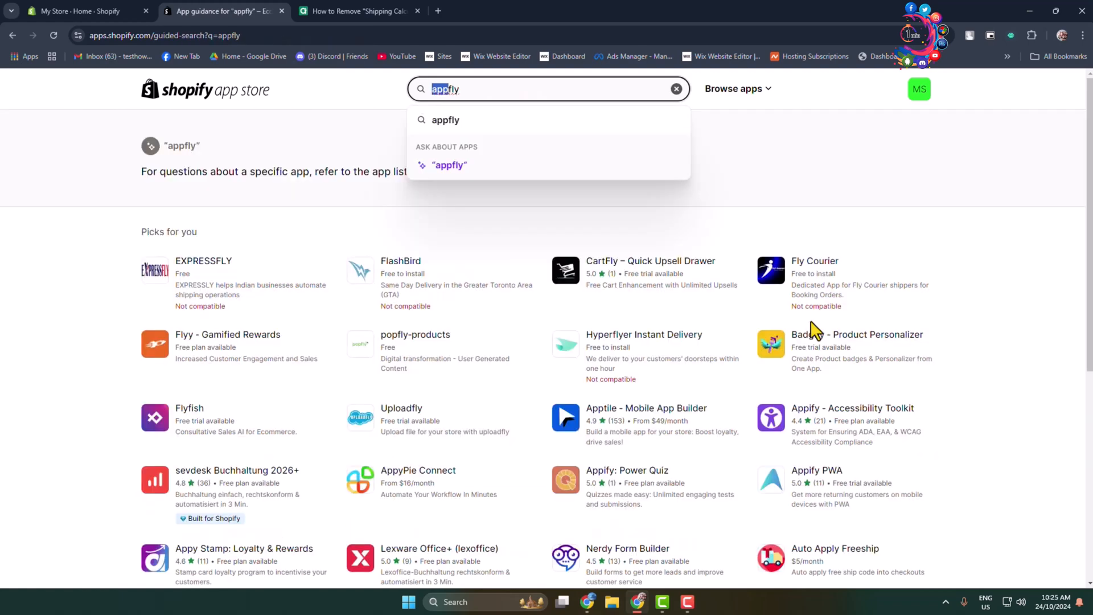
pyautogui.write('pagefly')
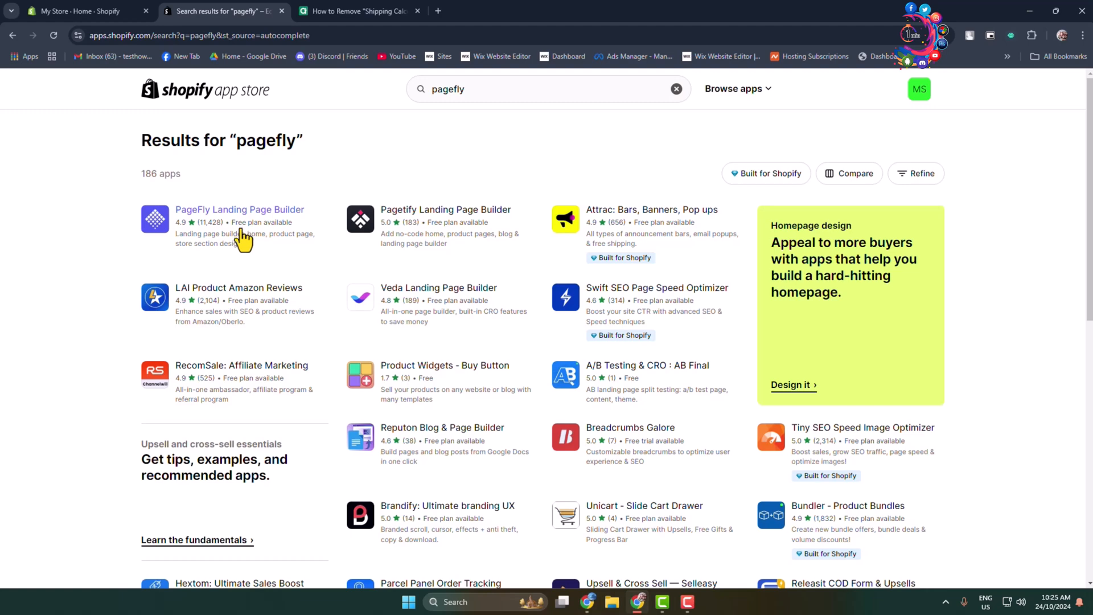
pyautogui.click(239, 210)
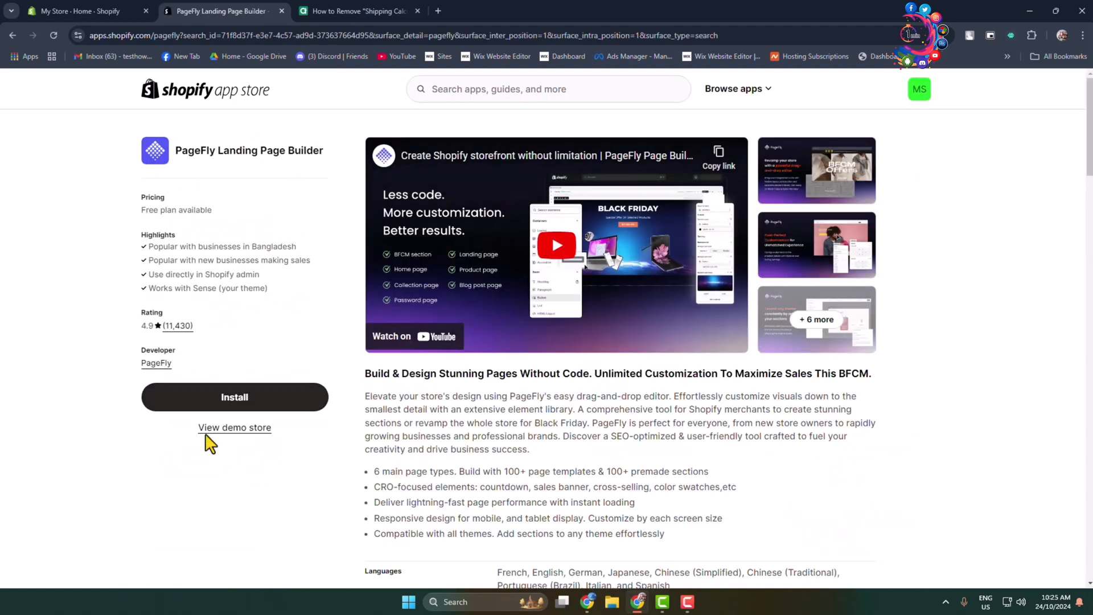
pyautogui.moveTo(218, 220)
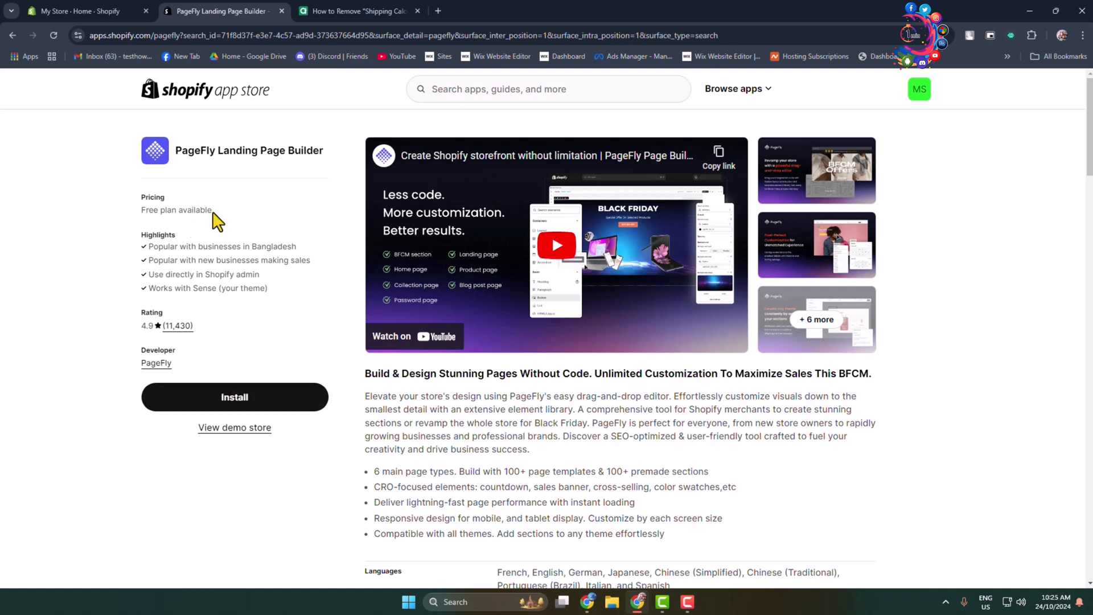
pyautogui.moveTo(249, 235)
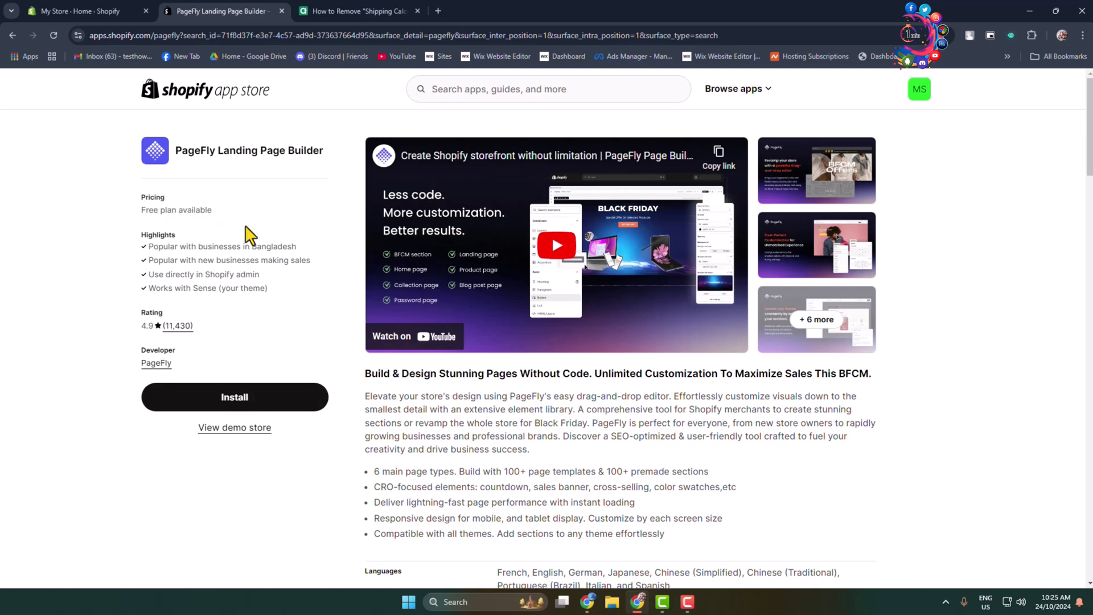
# Install PageFly in the store, approving its data access
pyautogui.click(234, 397)
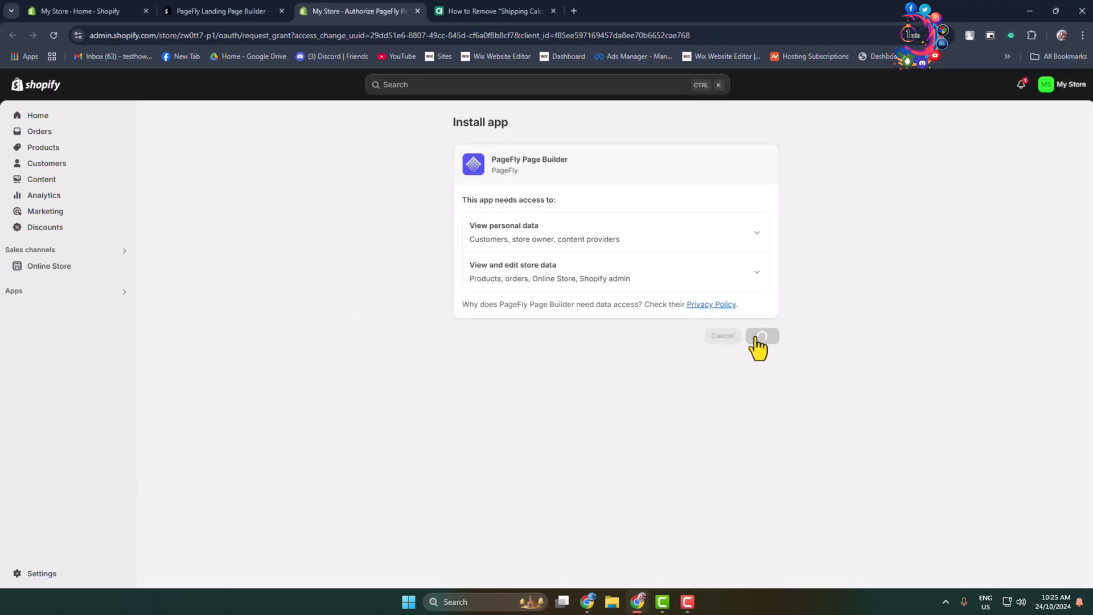
pyautogui.click(762, 335)
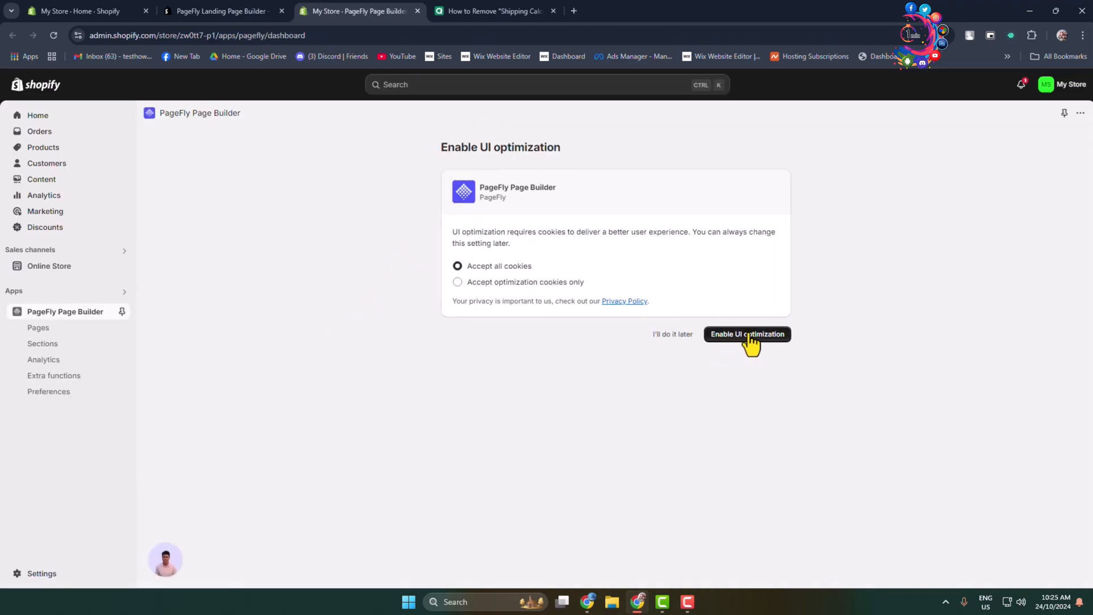
# Enable UI optimization and create a new page with the Gen 2 editor
pyautogui.click(746, 334)
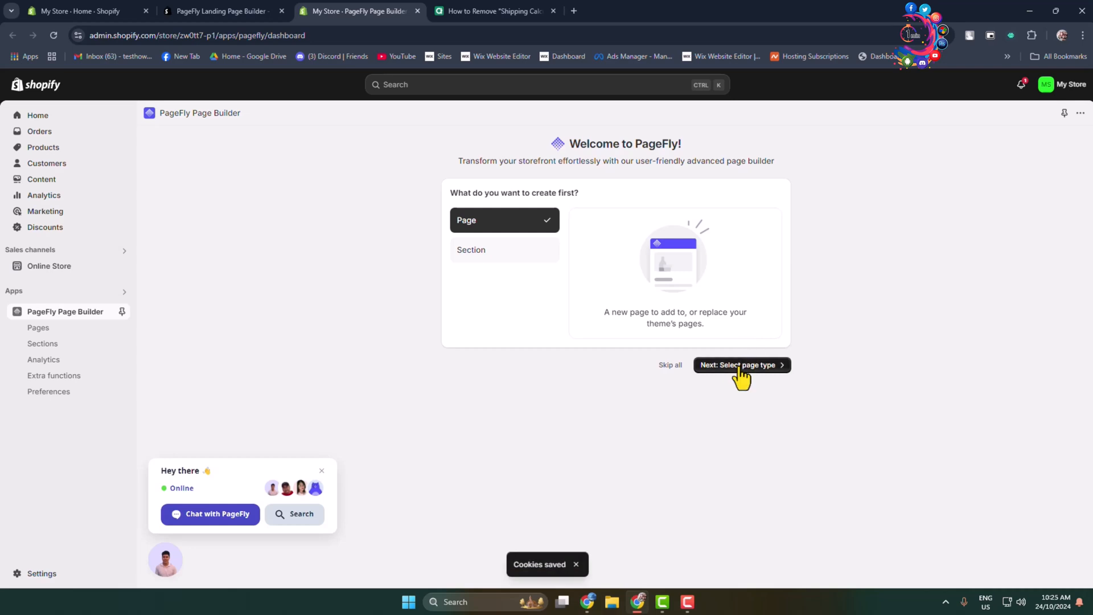
pyautogui.click(742, 364)
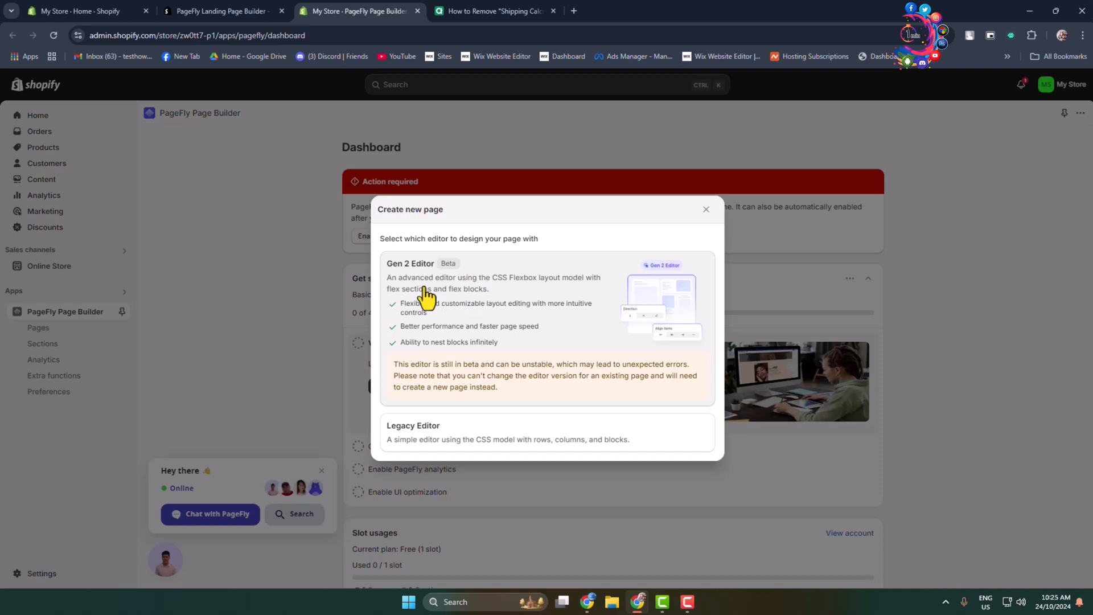
pyautogui.click(493, 303)
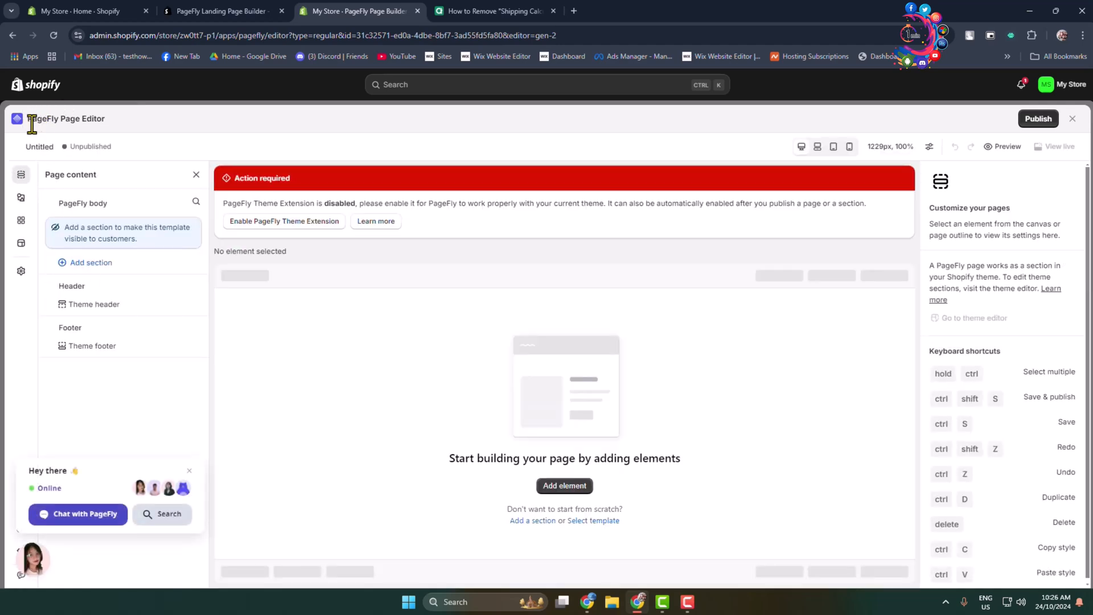
pyautogui.moveTo(376, 322)
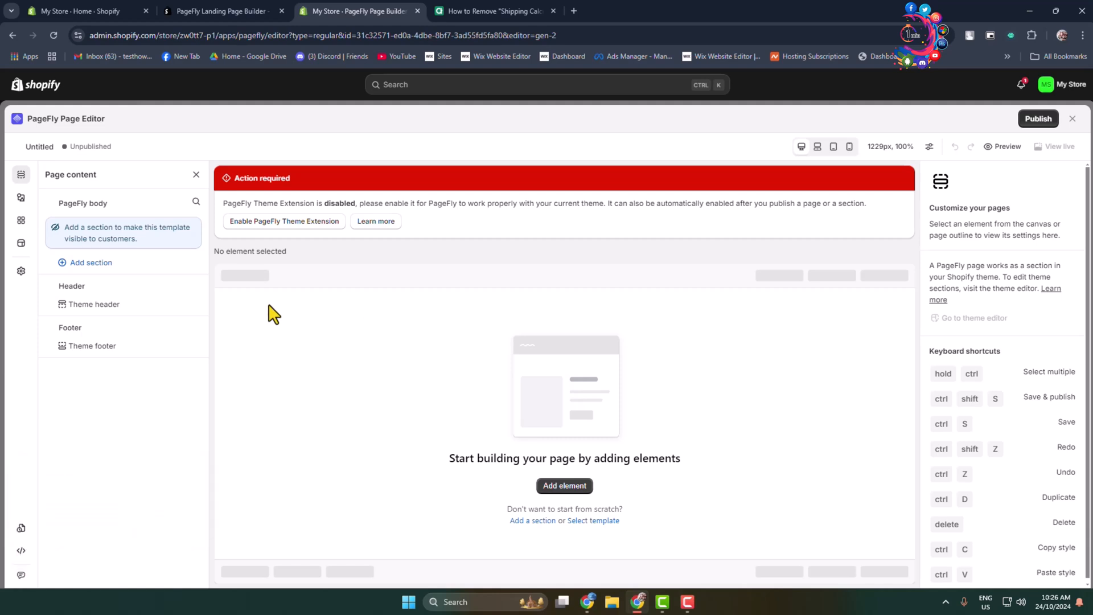
pyautogui.moveTo(21, 244)
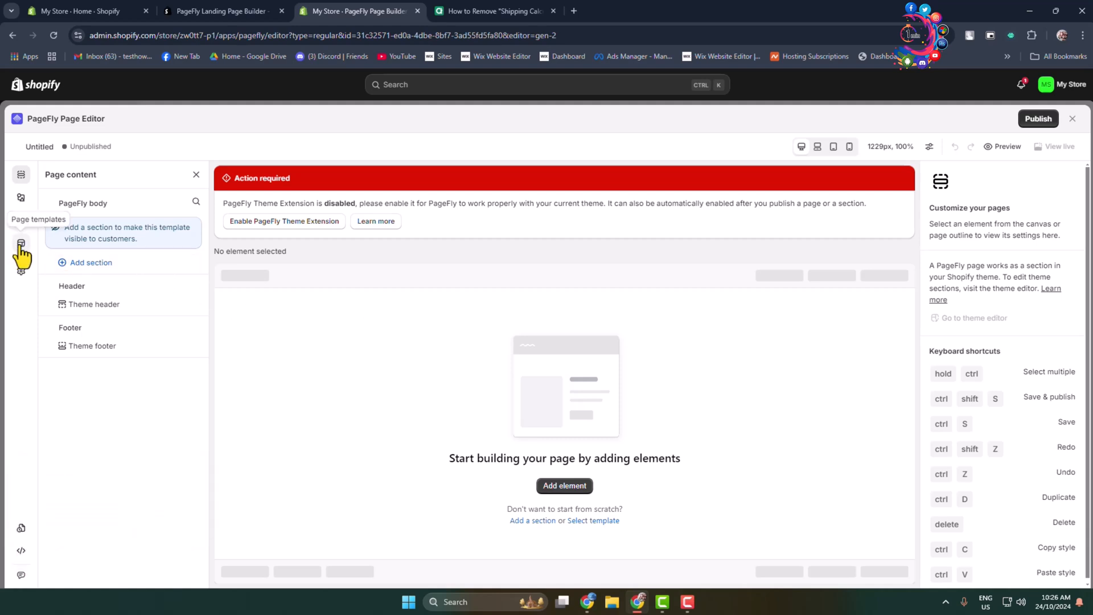
# Search the template library for 'lan' and choose the smart-home gifts template
pyautogui.click(20, 243)
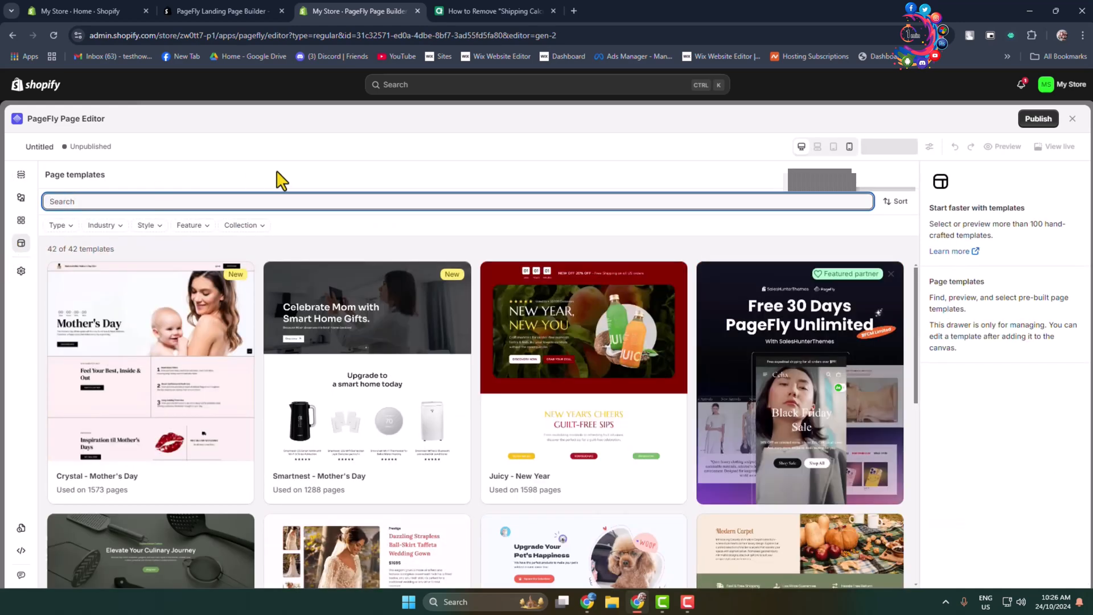
pyautogui.write('lan')
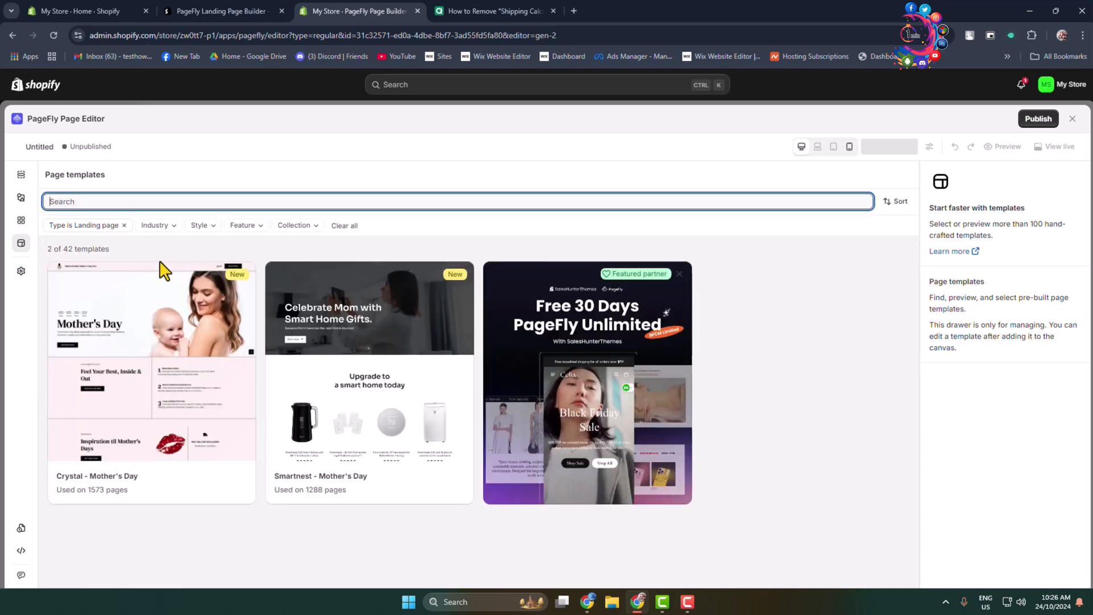
pyautogui.moveTo(747, 448)
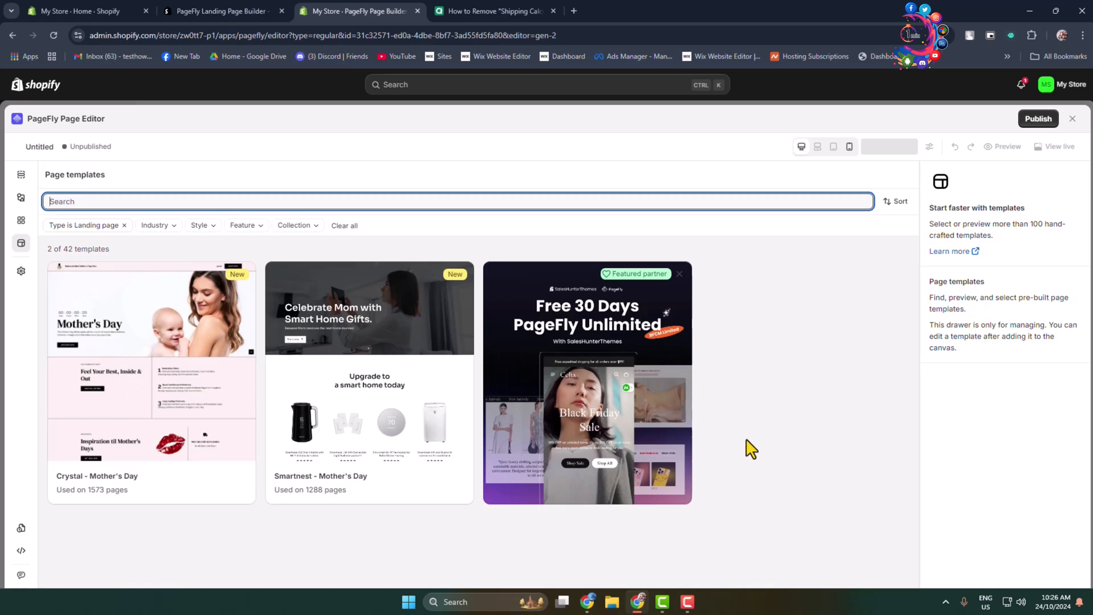
pyautogui.moveTo(412, 378)
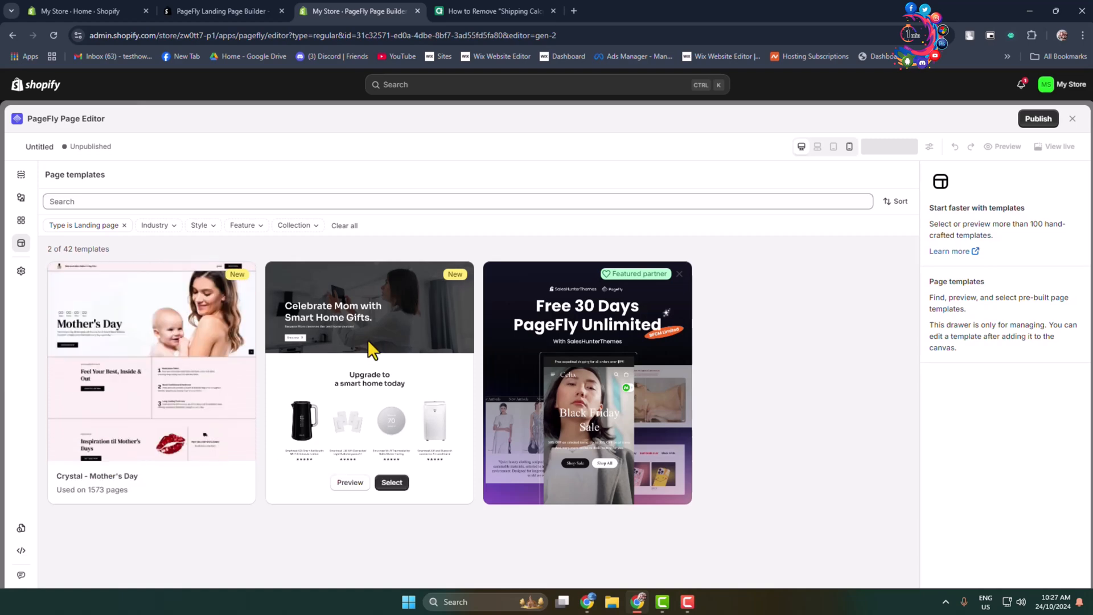
pyautogui.moveTo(342, 460)
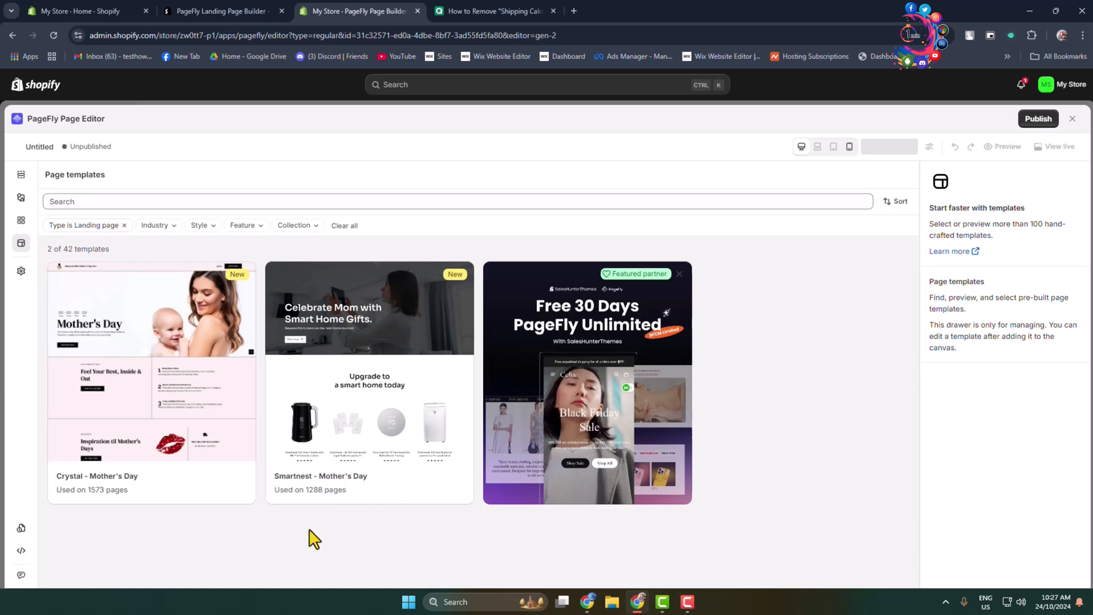
pyautogui.click(390, 482)
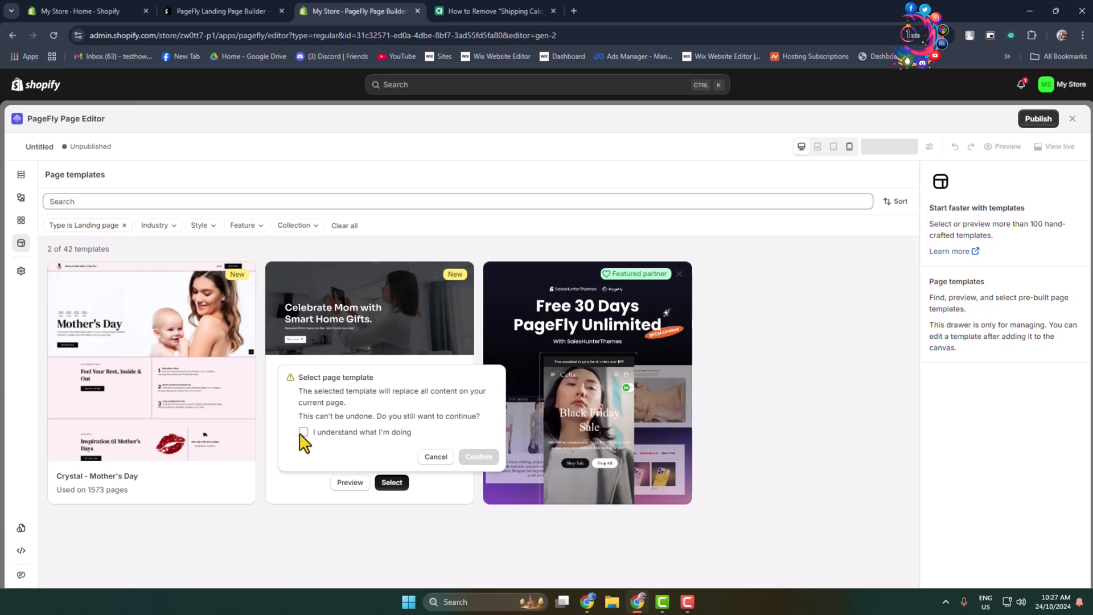
# Acknowledge the content replacement and confirm applying the template to the page
pyautogui.click(303, 432)
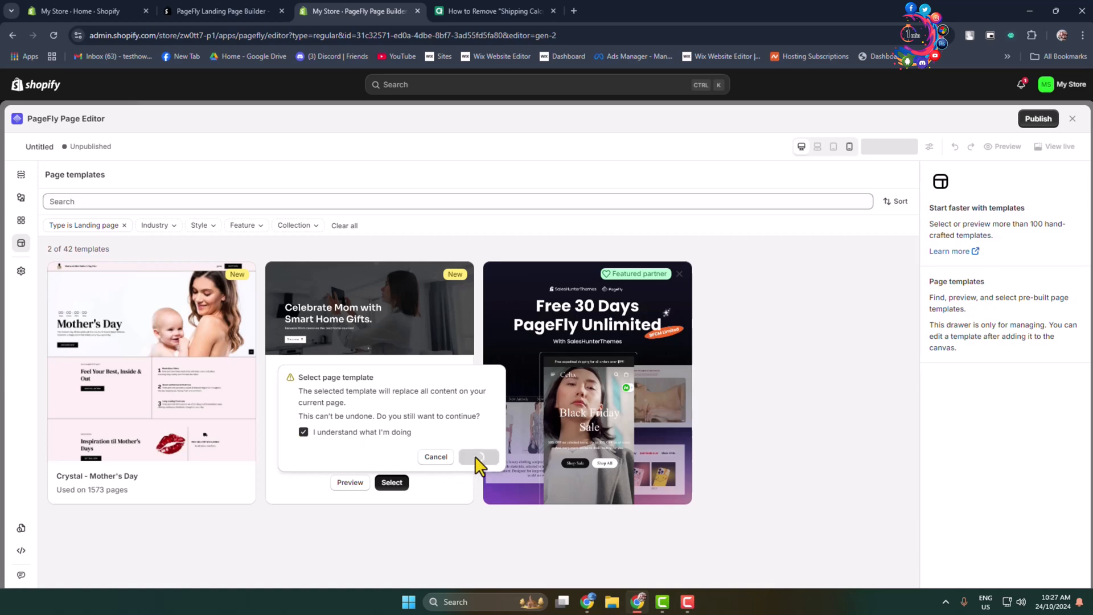
pyautogui.click(478, 457)
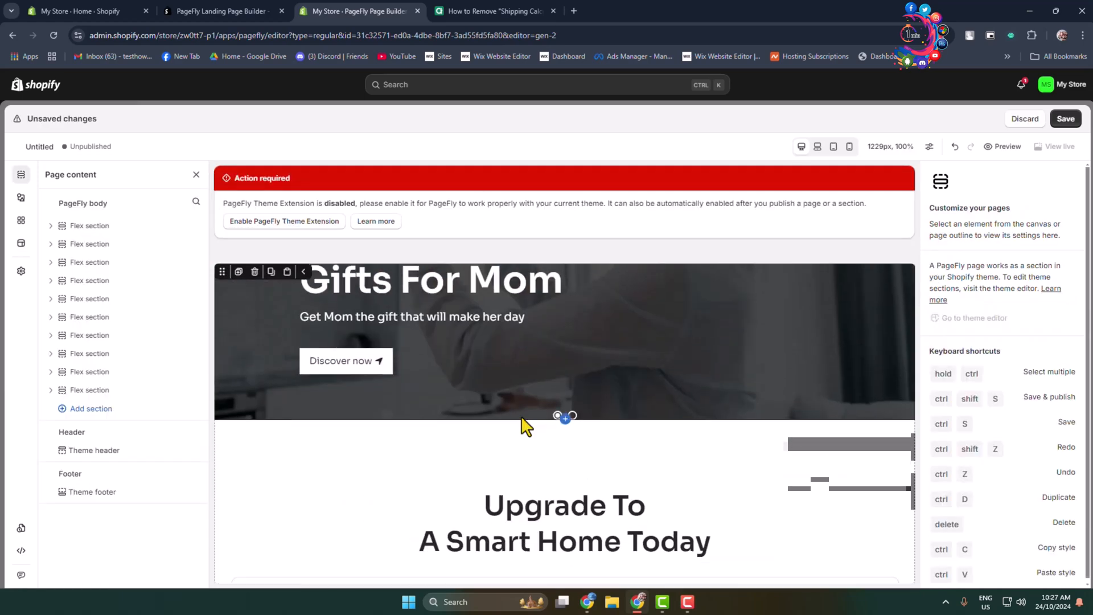
# Edit the hero heading to end with 'Moms' and retag it from H3 to H2
pyautogui.scroll(-3)
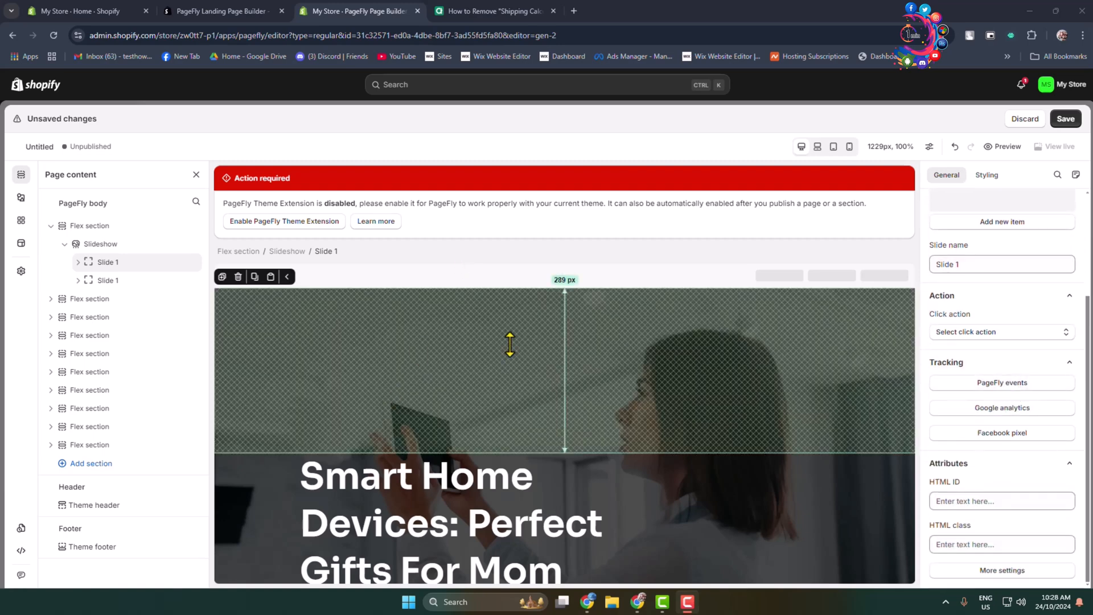
pyautogui.click(451, 352)
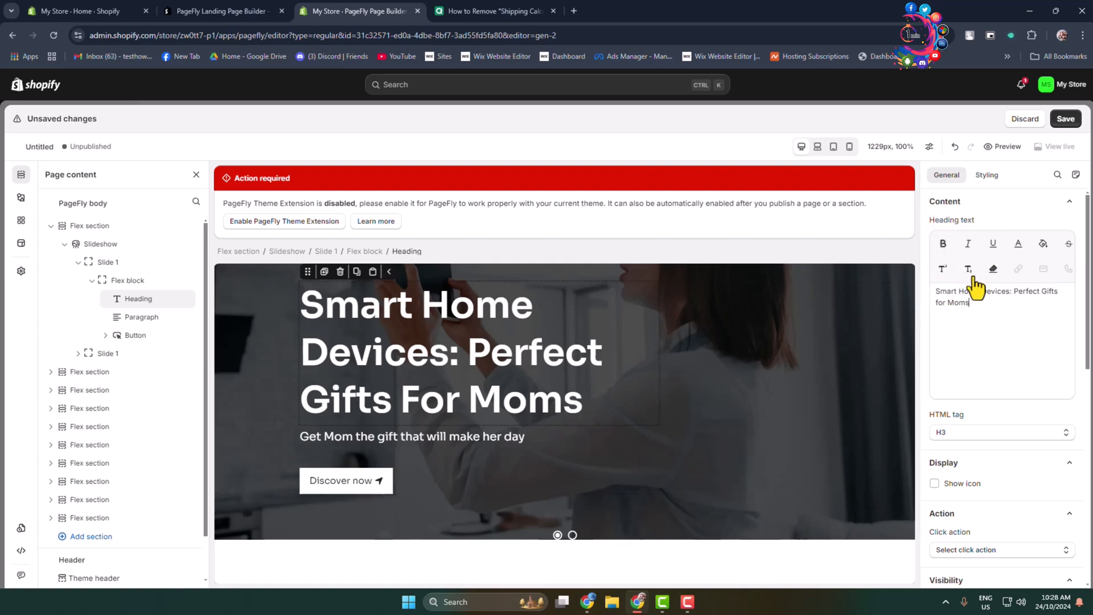
pyautogui.scroll(-3)
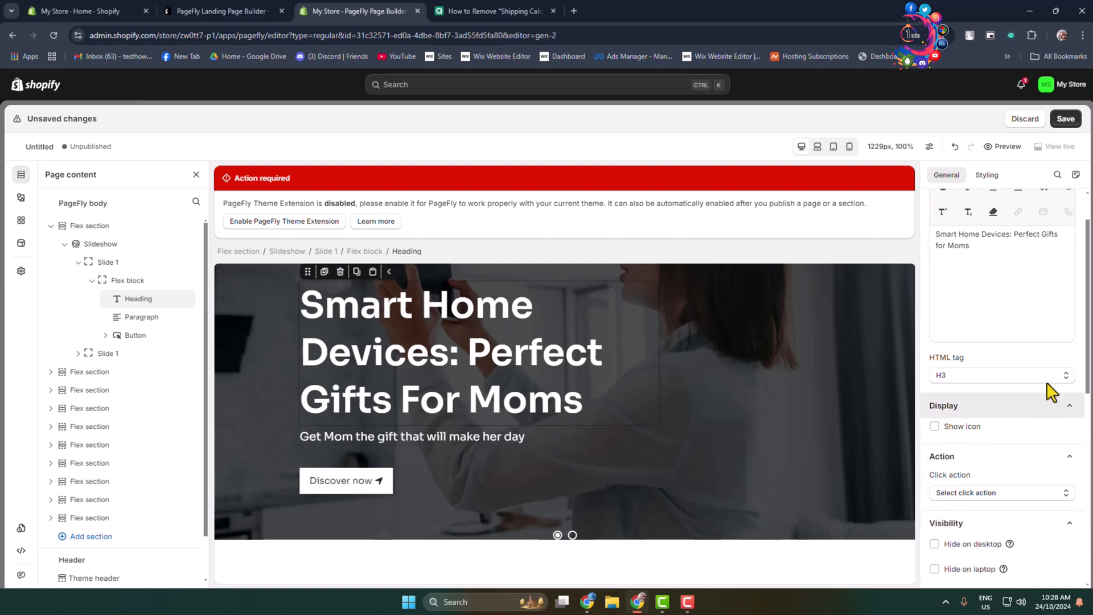
pyautogui.click(999, 375)
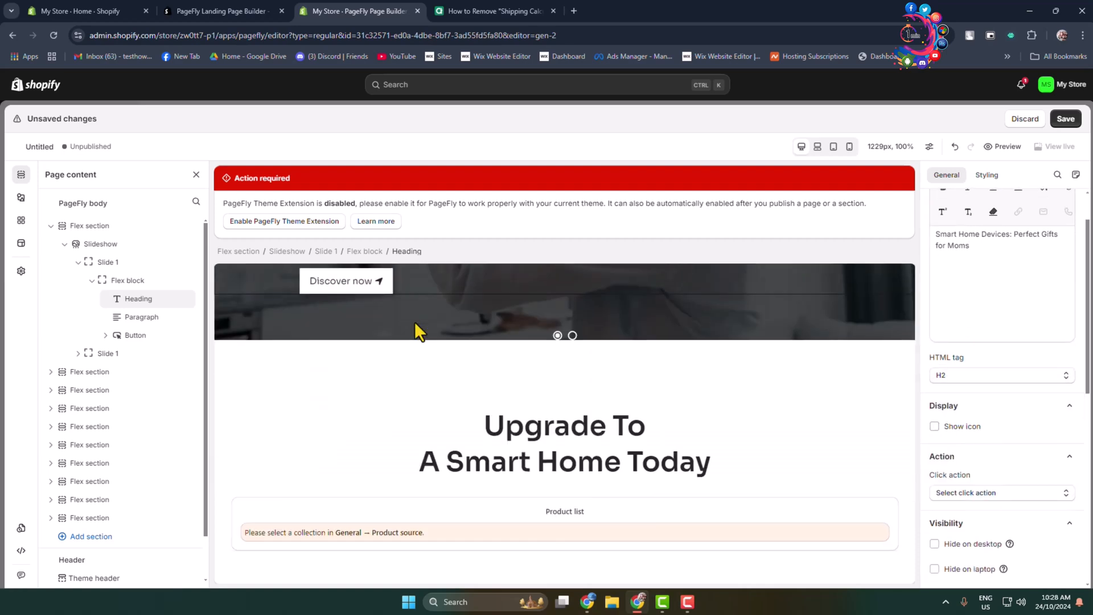
pyautogui.scroll(-3)
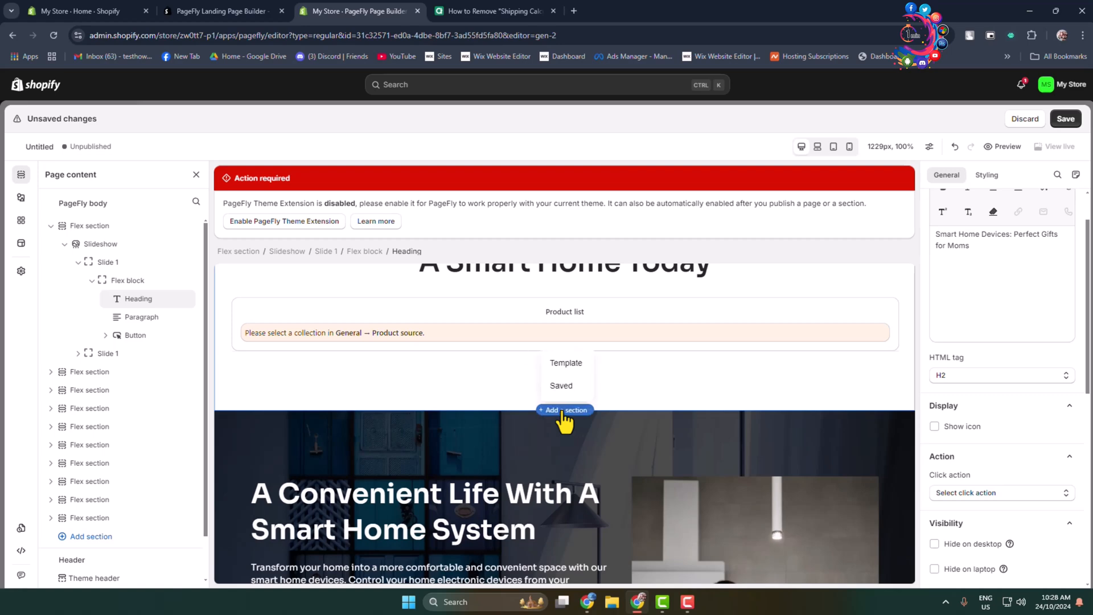
pyautogui.moveTo(566, 362)
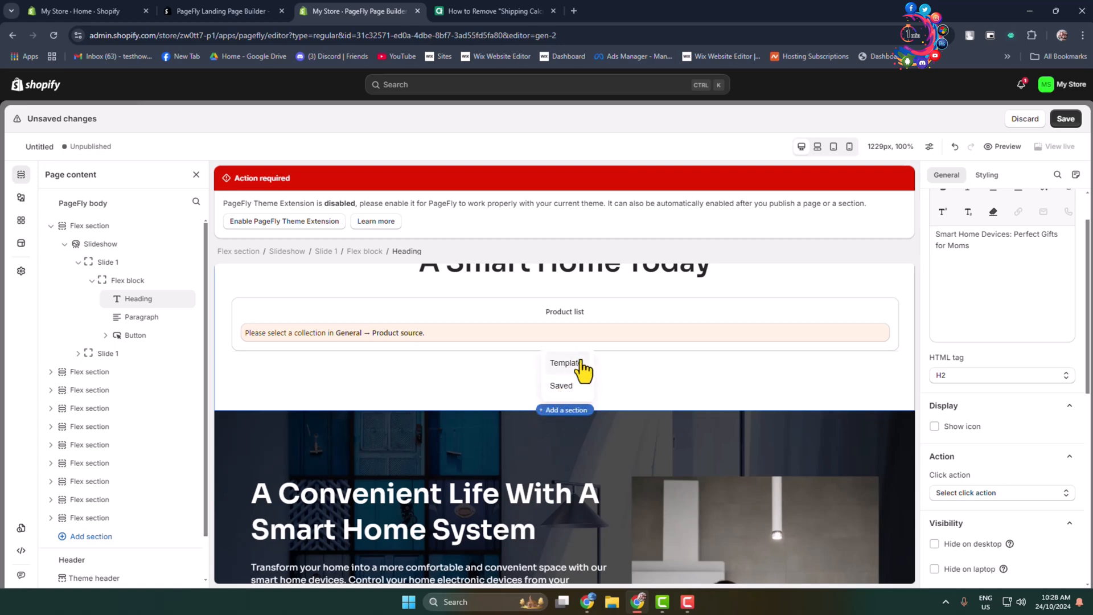
# Browse section templates and bring up the save page prompt
pyautogui.click(566, 362)
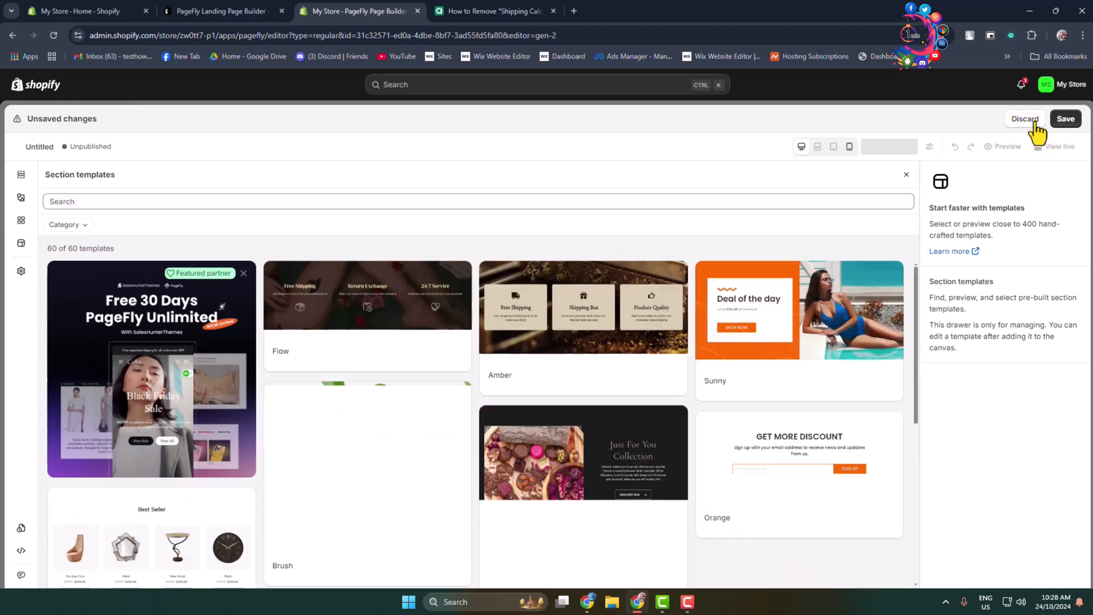
pyautogui.click(1066, 118)
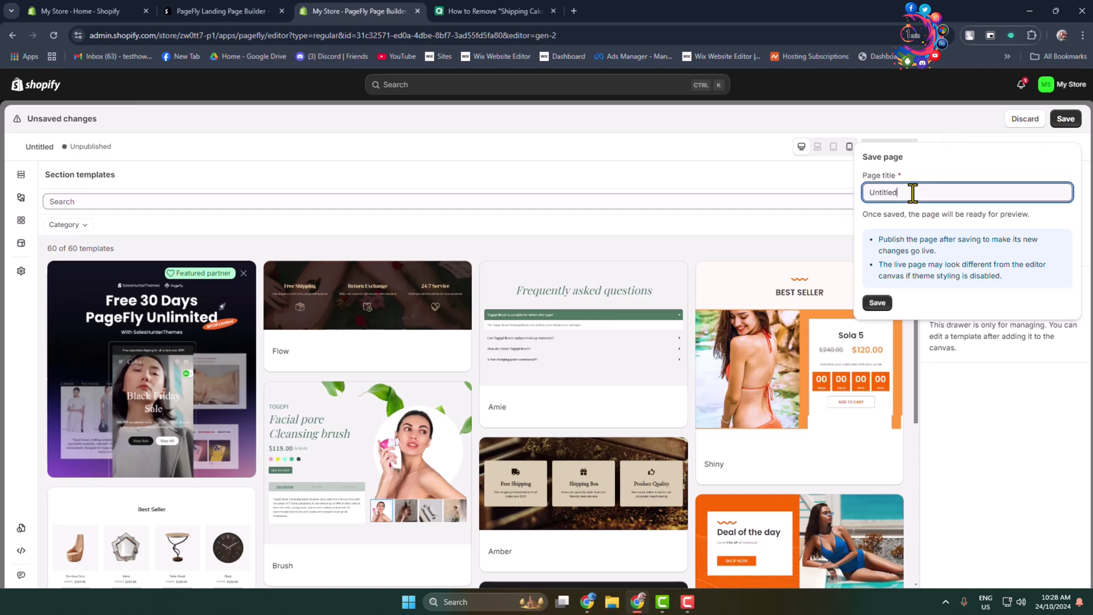
pyautogui.click(1066, 118)
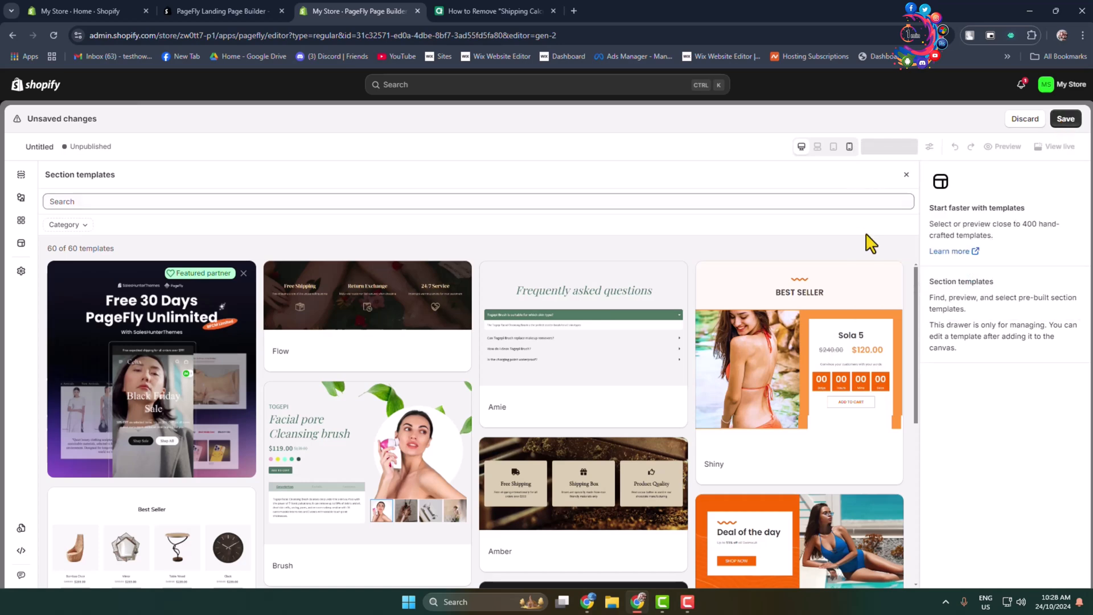
pyautogui.click(1066, 118)
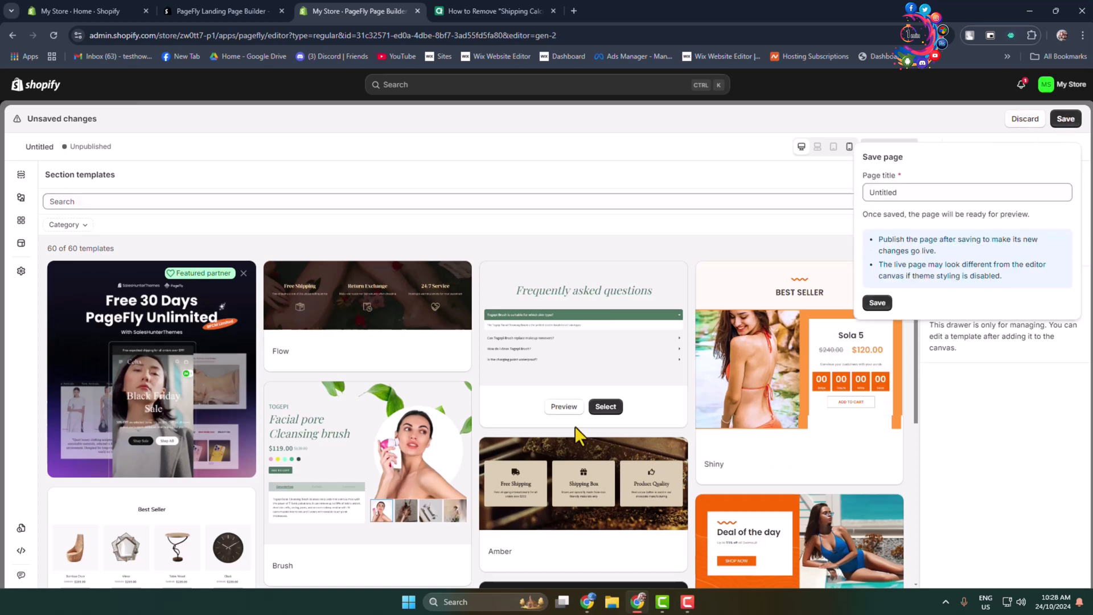
# Replace the Untitled page title with 'Landing' and save the page
pyautogui.click(967, 193)
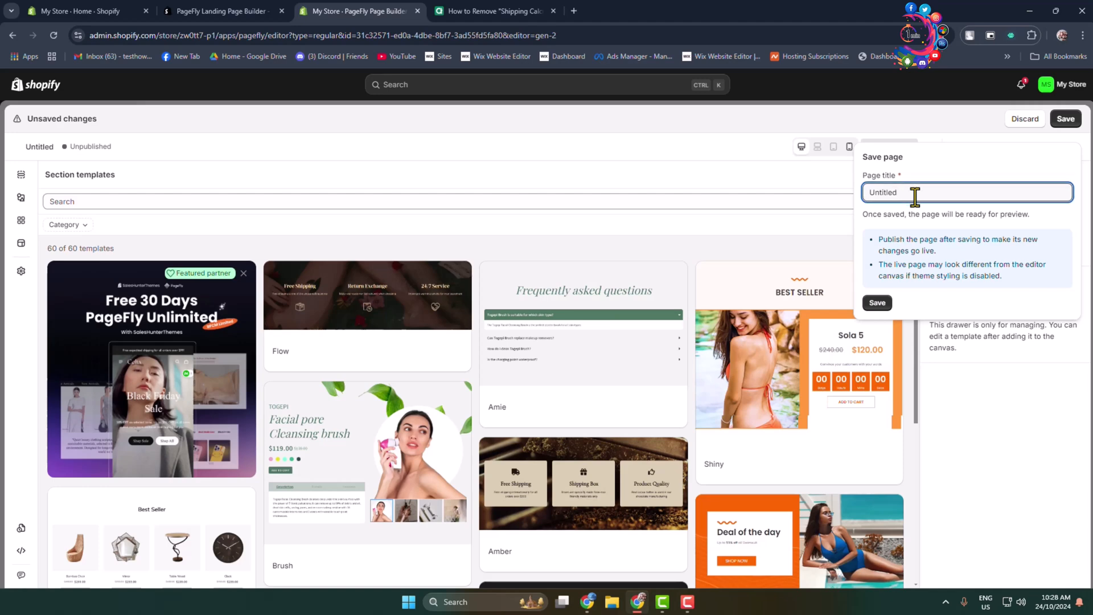
pyautogui.click(966, 193)
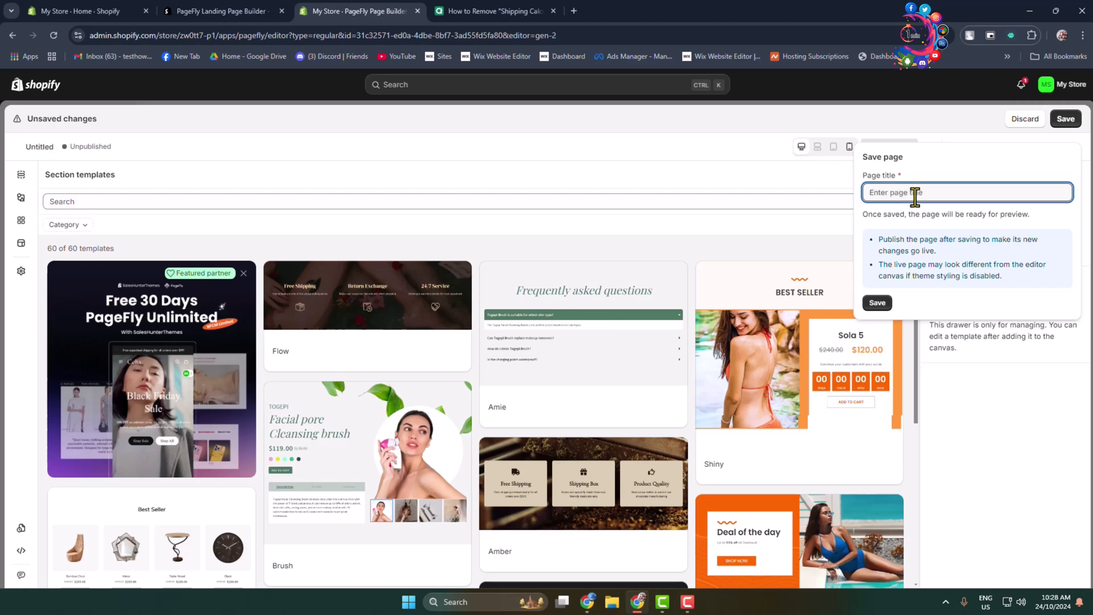
pyautogui.write('Landing')
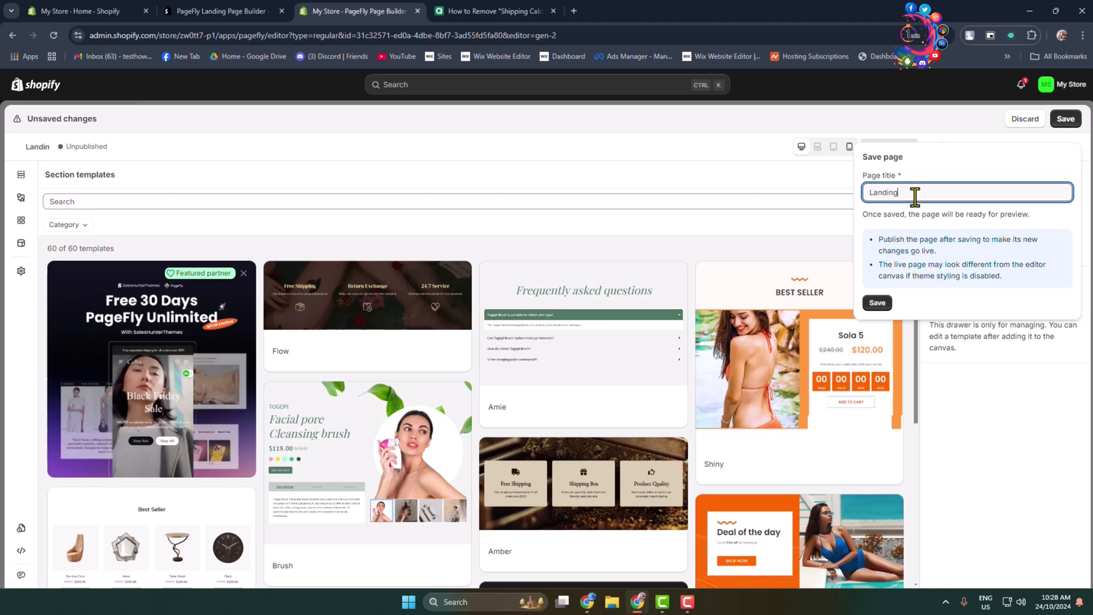
pyautogui.click(876, 302)
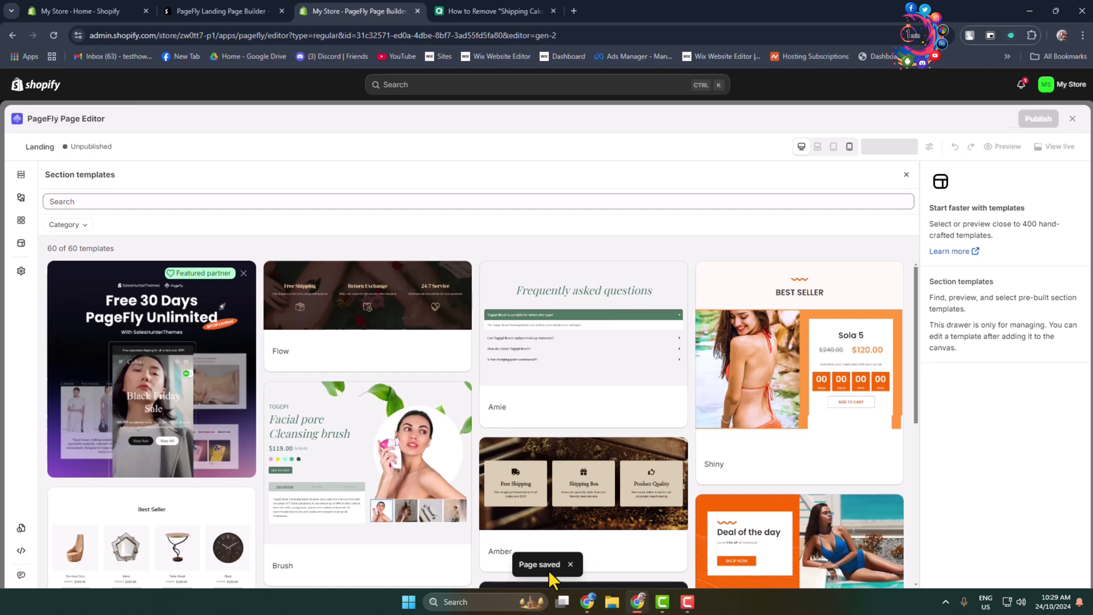
pyautogui.moveTo(1039, 119)
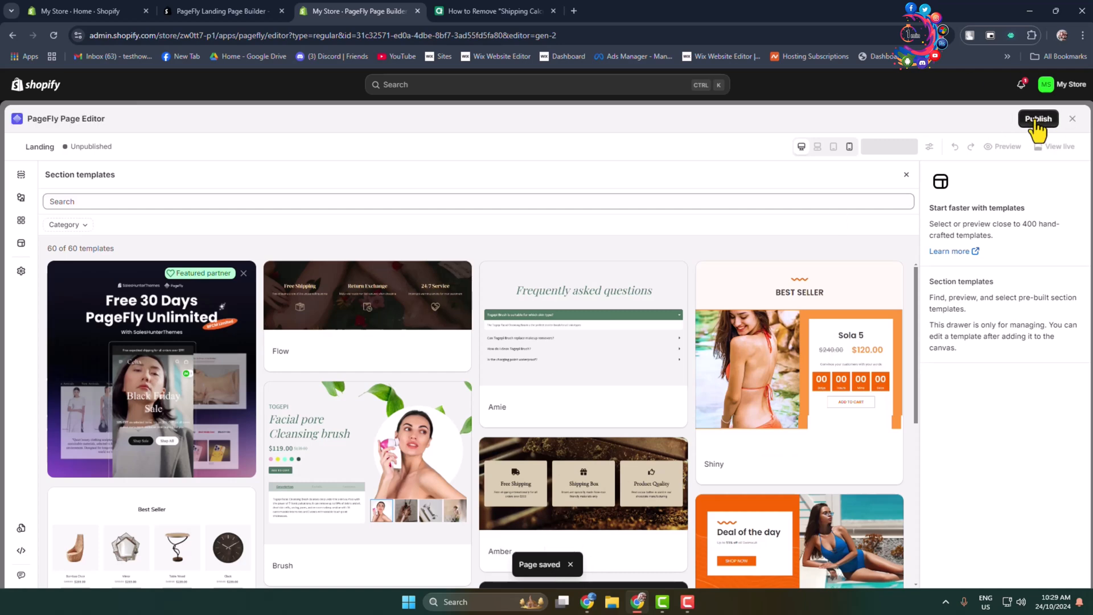
# Publish the Landing page and view it live in a new tab
pyautogui.click(1038, 119)
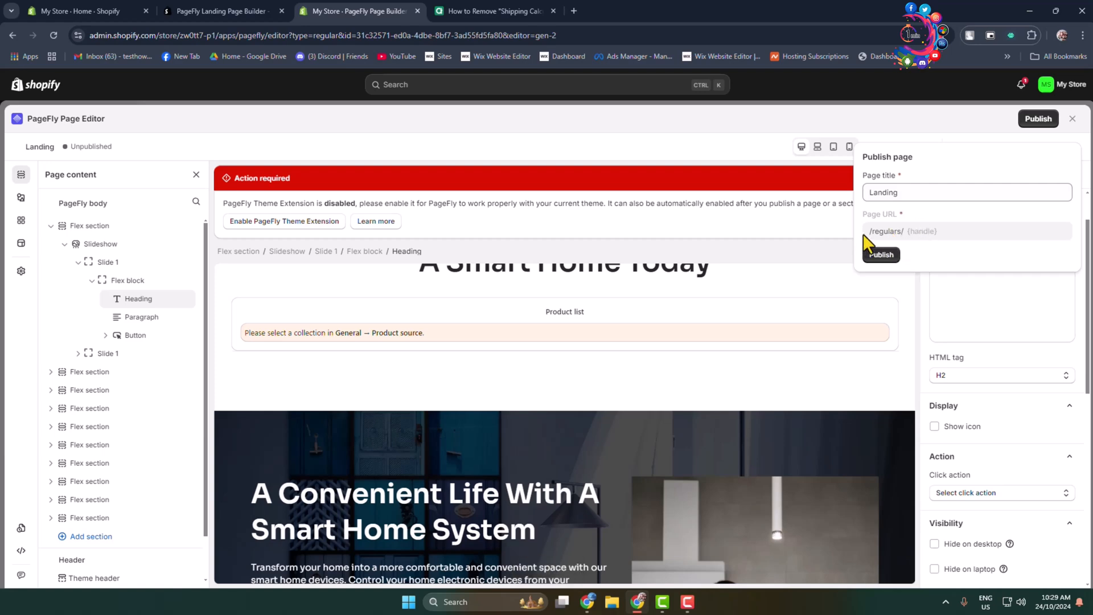
pyautogui.click(880, 254)
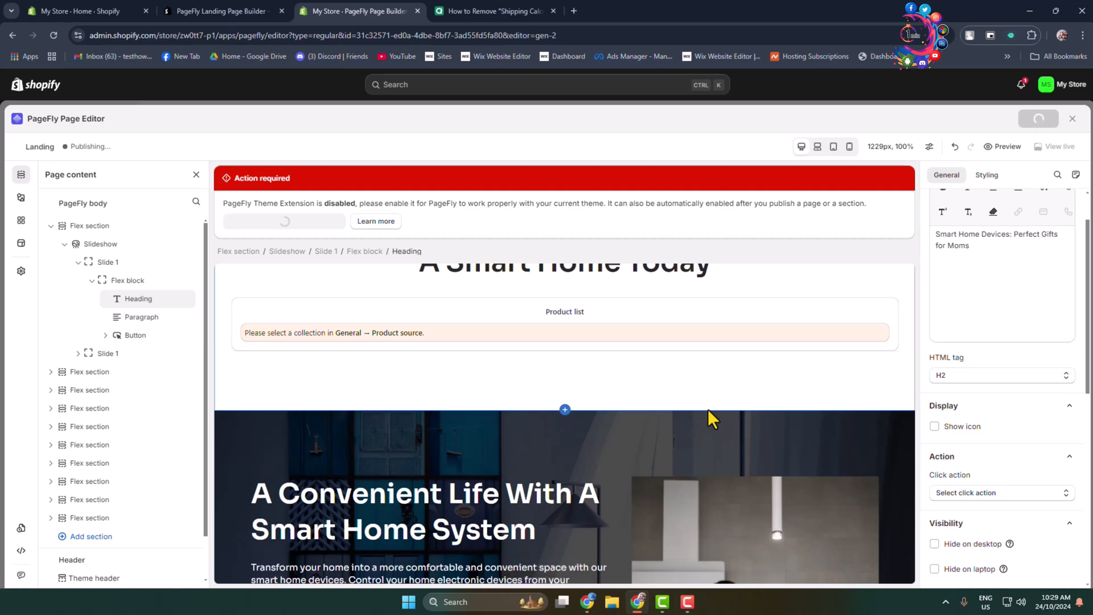
pyautogui.click(1038, 119)
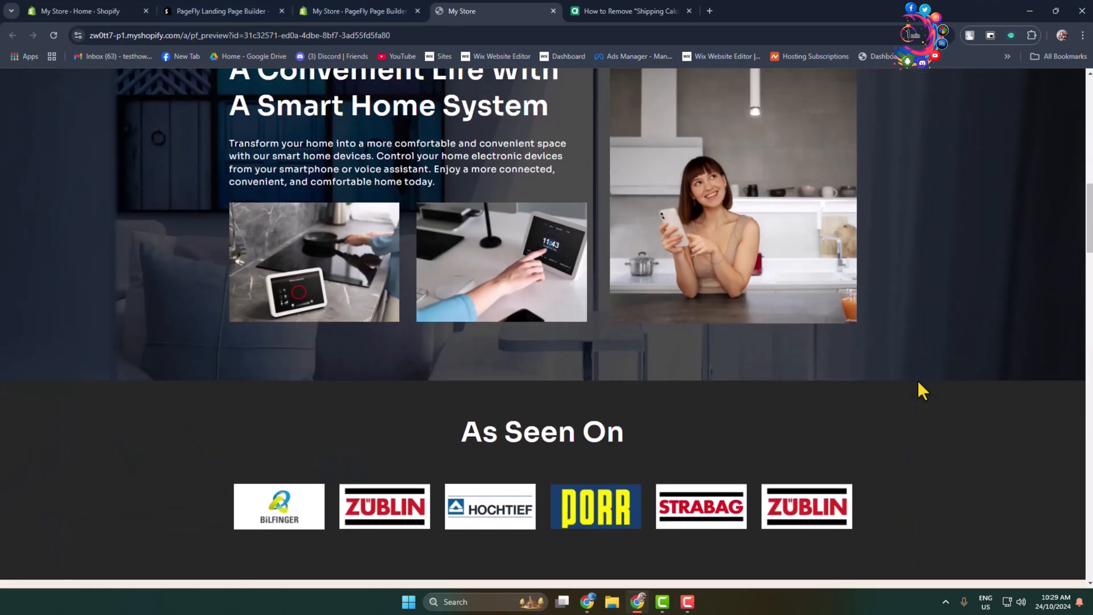
pyautogui.scroll(-3)
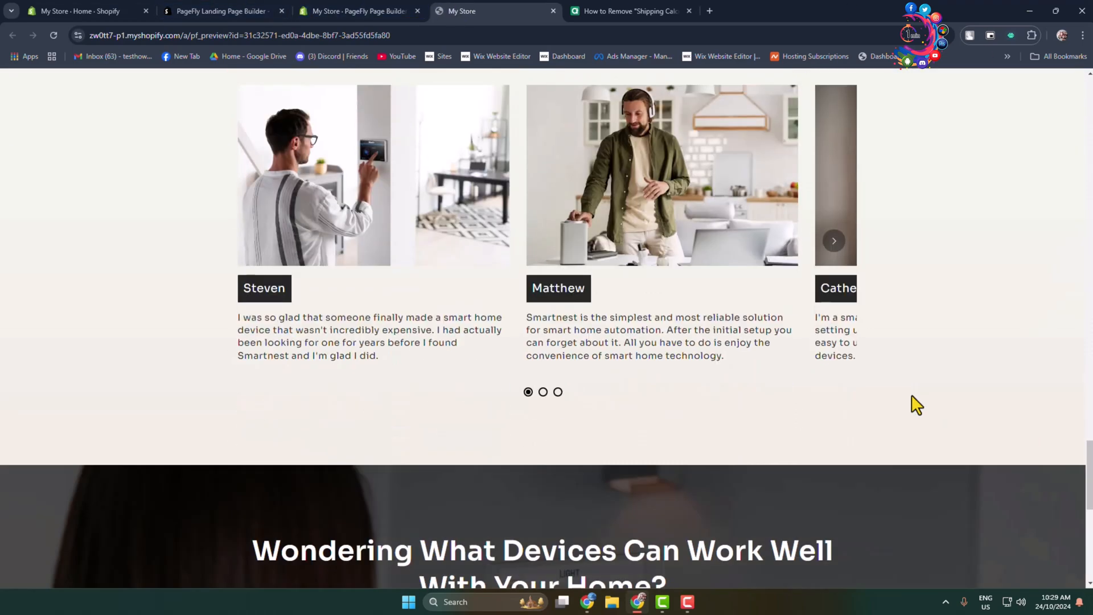
pyautogui.scroll(-3)
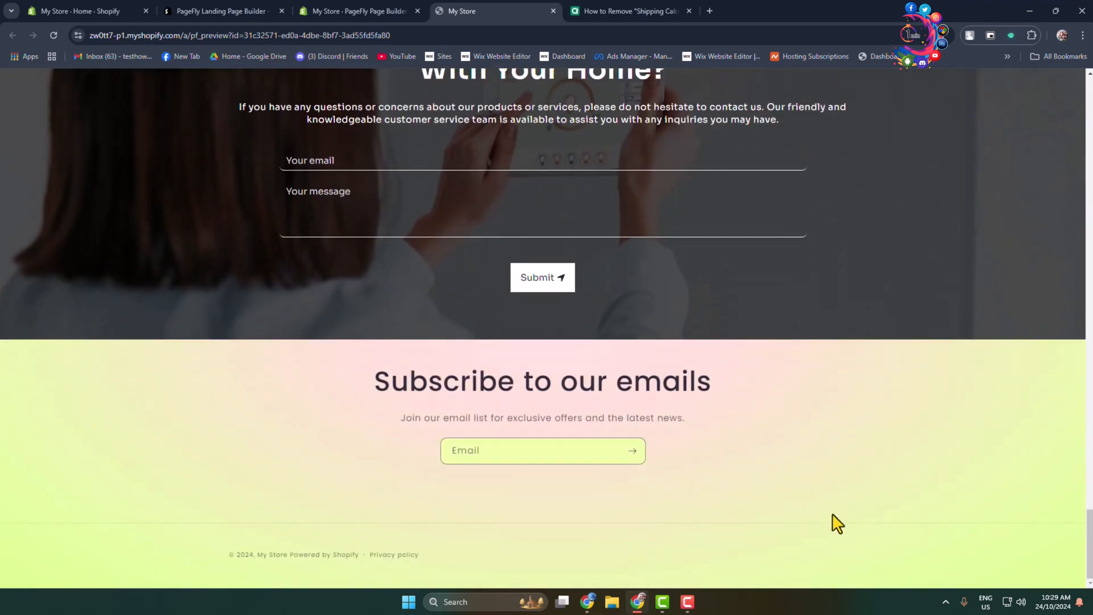
pyautogui.scroll(3)
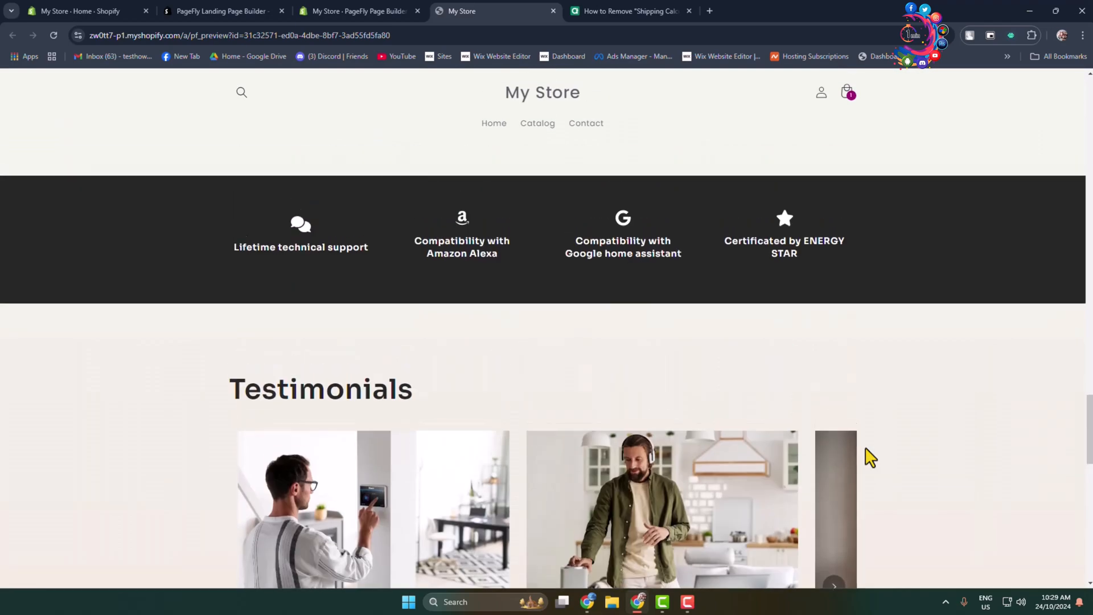